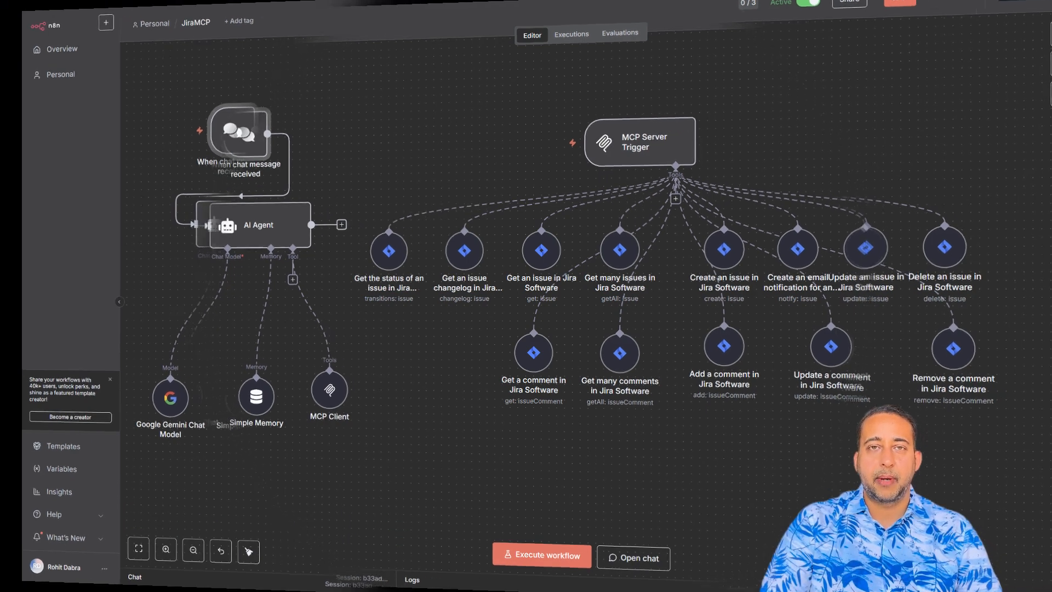
Ask the AI agent chat to create a Jira issue for Login Page with detailed description and Acceptance Criteria.
{"action": "left_click", "coordinate": [631, 557]}
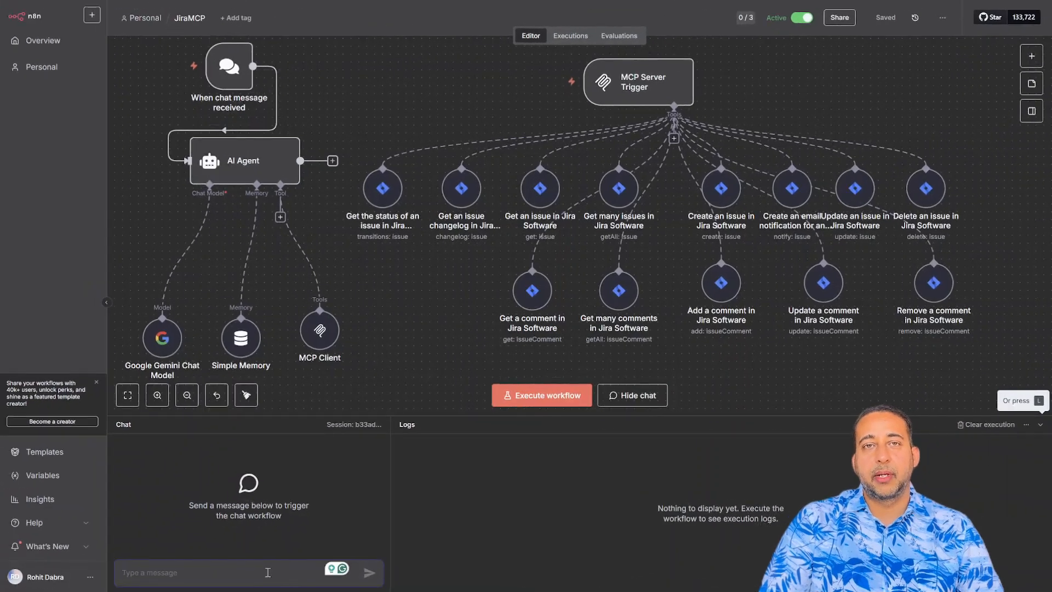
{"action": "type", "text": "Can you generate and create an issue in Jira for Login Page with a detailed description and Acceptance Criteria?"}
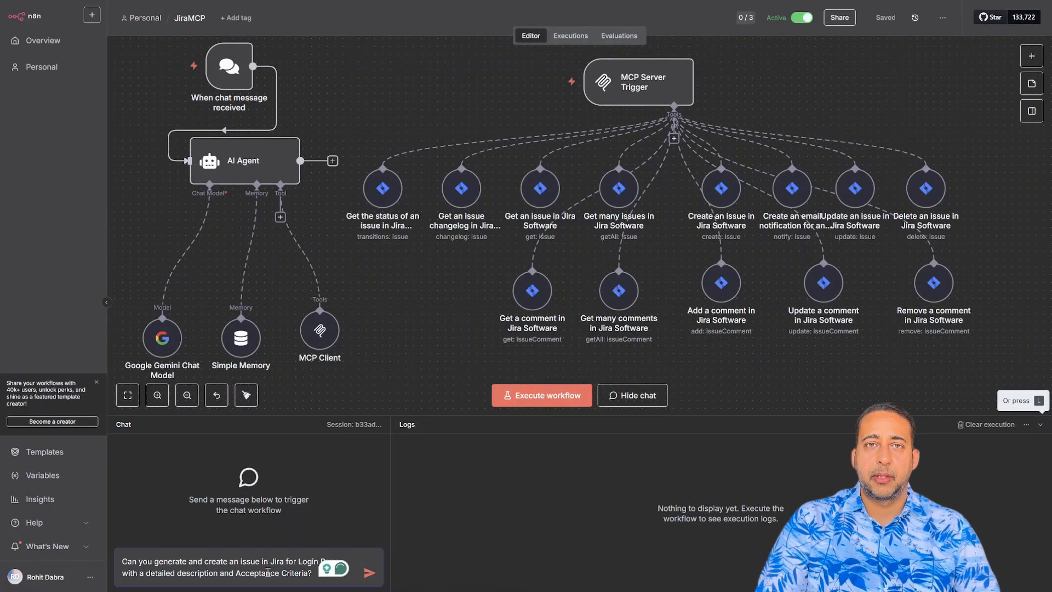
{"action": "left_click", "coordinate": [368, 572]}
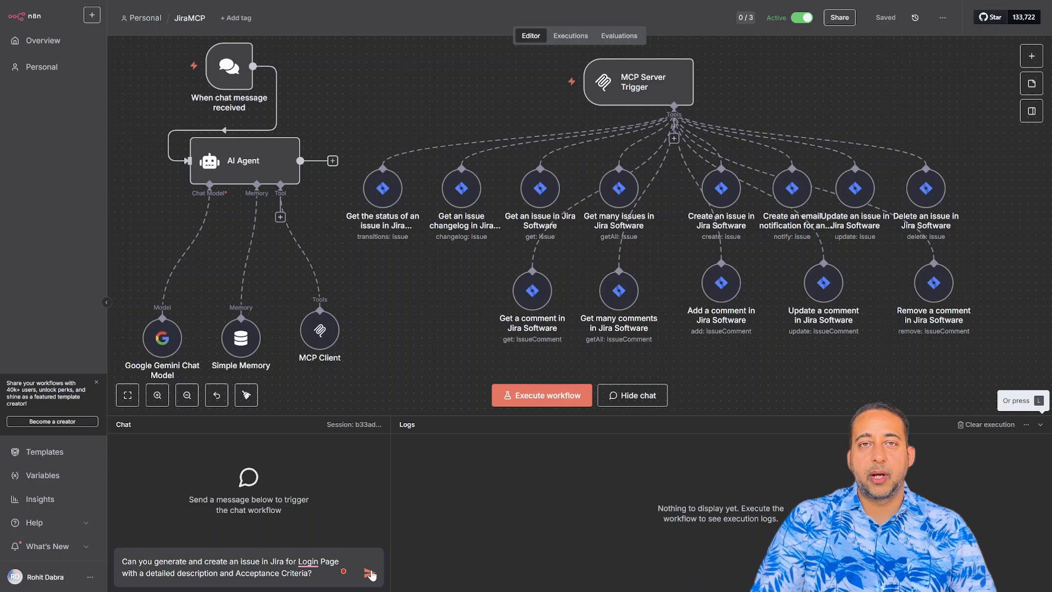
{"action": "left_click", "coordinate": [369, 571]}
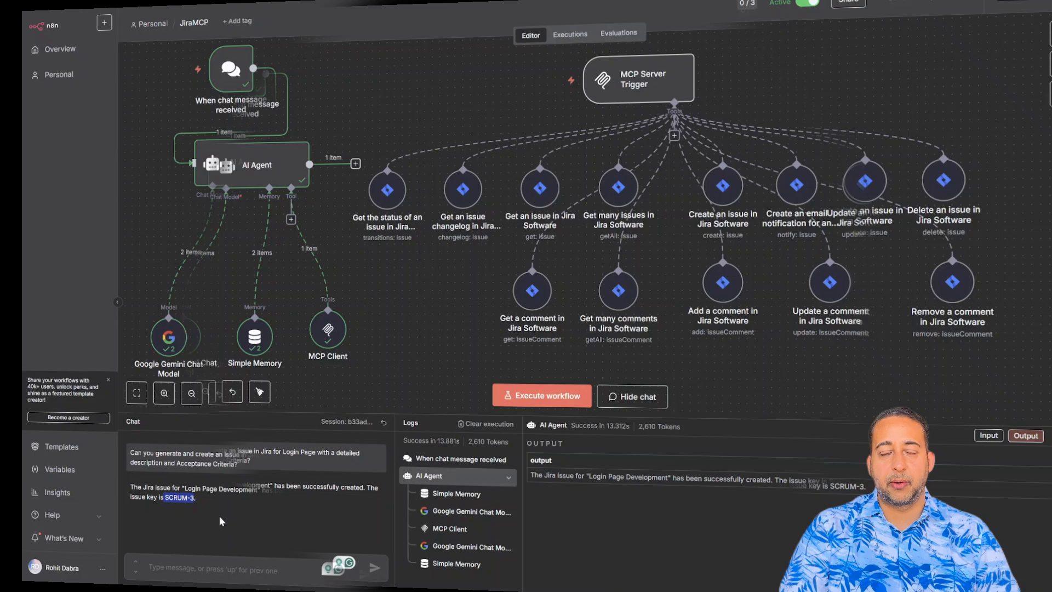
Read the agent's reply confirming Jira issue 'Login Page Development' created as SCRUM-3.
{"action": "left_click", "coordinate": [179, 498]}
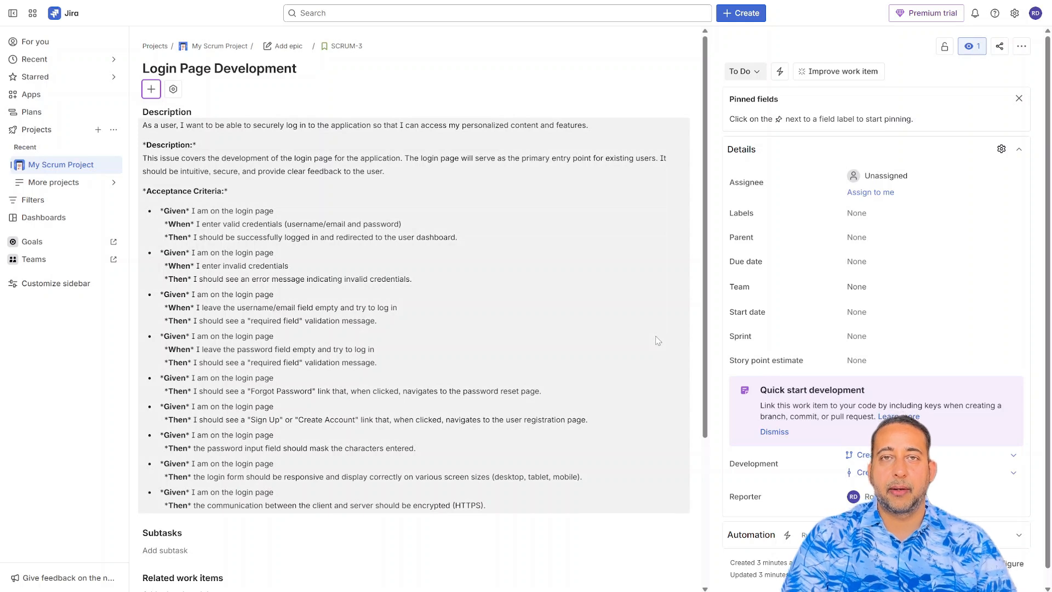
{"action": "mouse_move", "coordinate": [386, 171]}
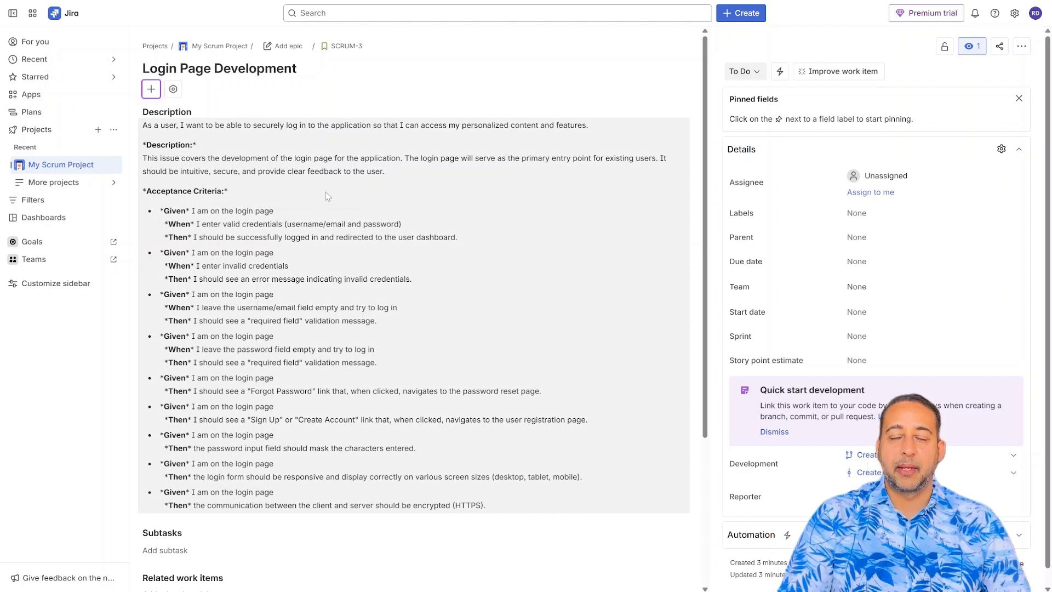
Scroll through SCRUM-3's Description and Given/When/Then acceptance criteria down to the HTTPS encryption item.
{"action": "scroll", "scroll_direction": "down", "scroll_amount": 3}
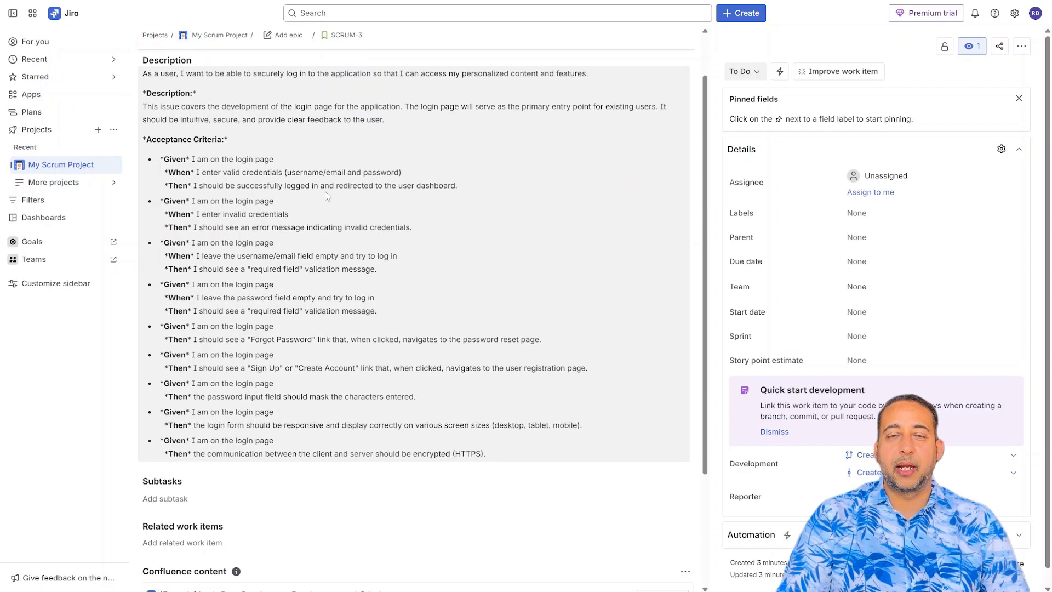
{"action": "scroll", "scroll_direction": "down", "scroll_amount": 3}
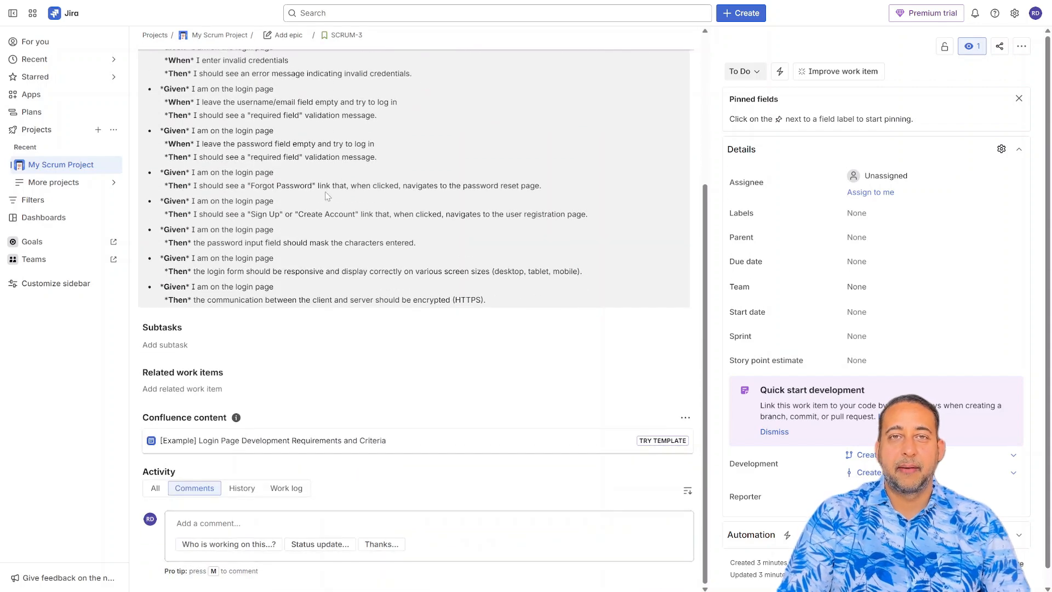
{"action": "scroll", "scroll_direction": "down", "scroll_amount": 3}
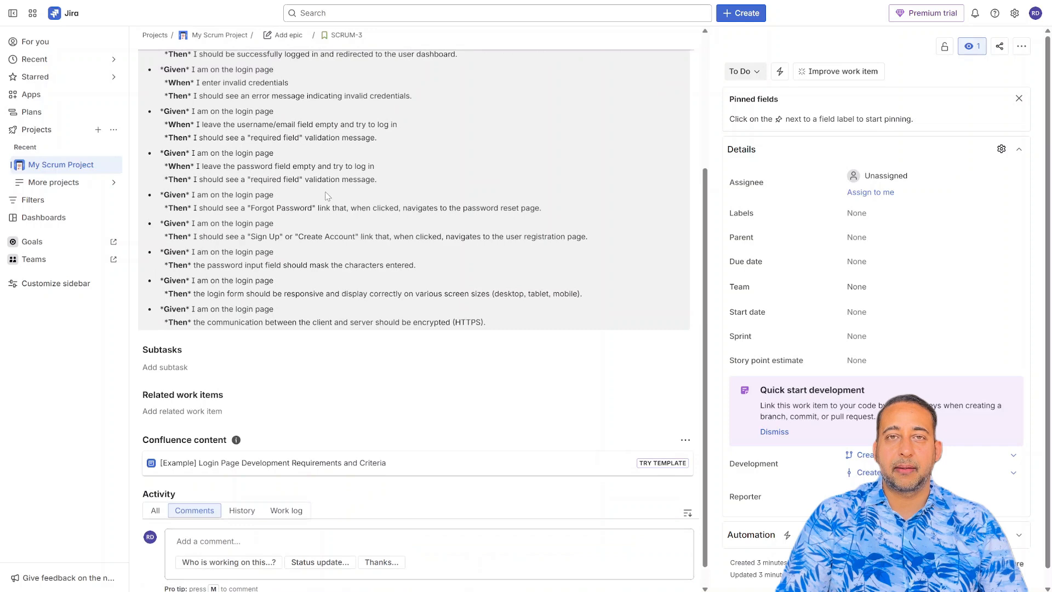